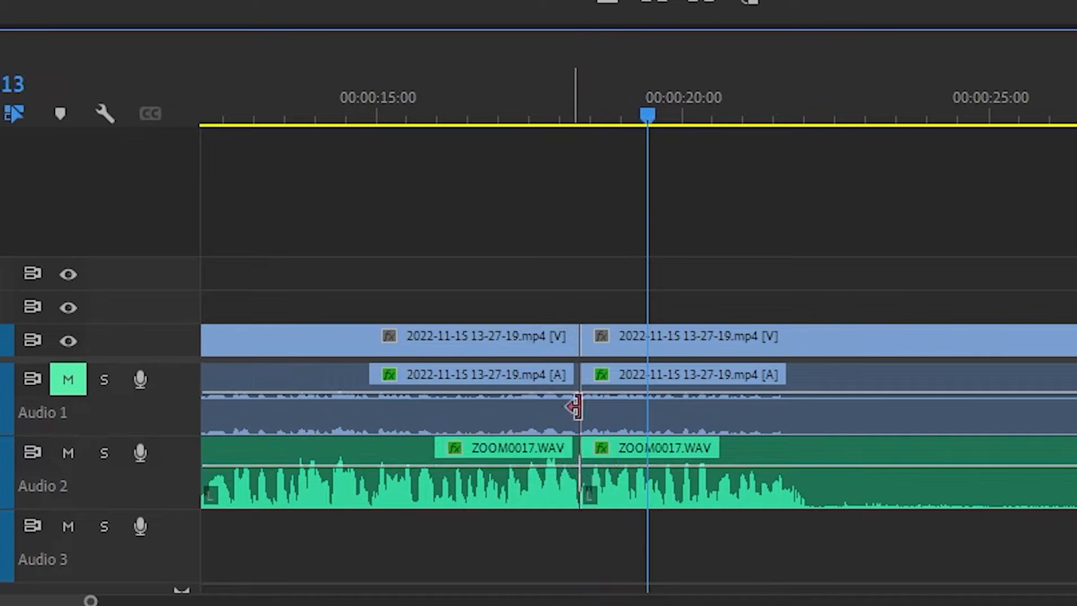
# Step: Bring up the Hook/Intro sequence and scrub to its audio cut
pyautogui.click(396, 107)
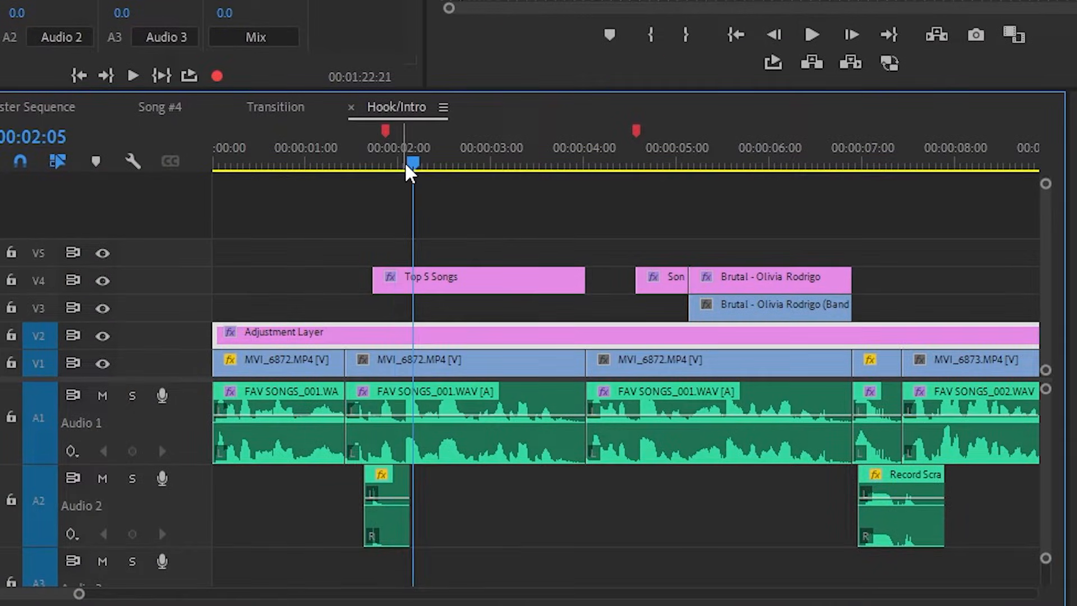
pyautogui.moveTo(410, 162); pyautogui.dragTo(427, 163)
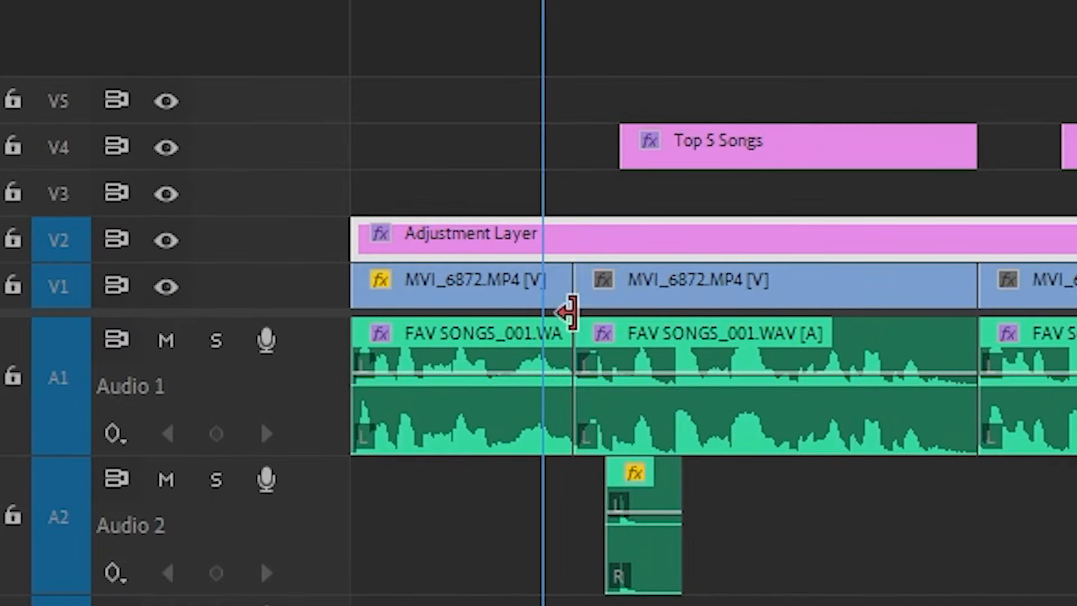
pyautogui.moveTo(563, 305)
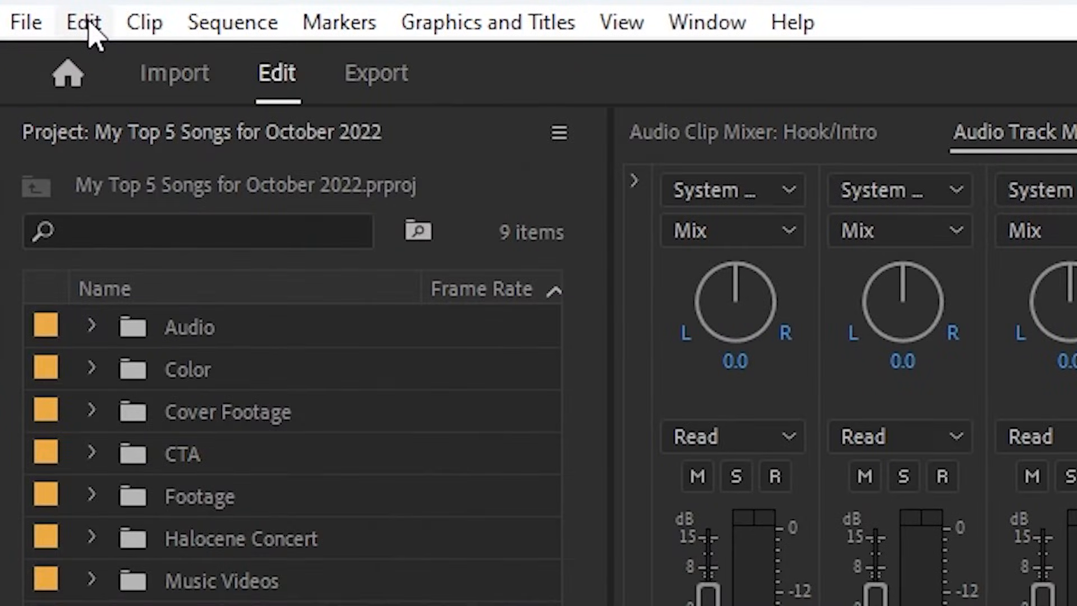
# Step: In Keyboard Shortcuts, search 'audio' and confirm Apply Audio Crossfade Transition is Shift+A
pyautogui.click(82, 22)
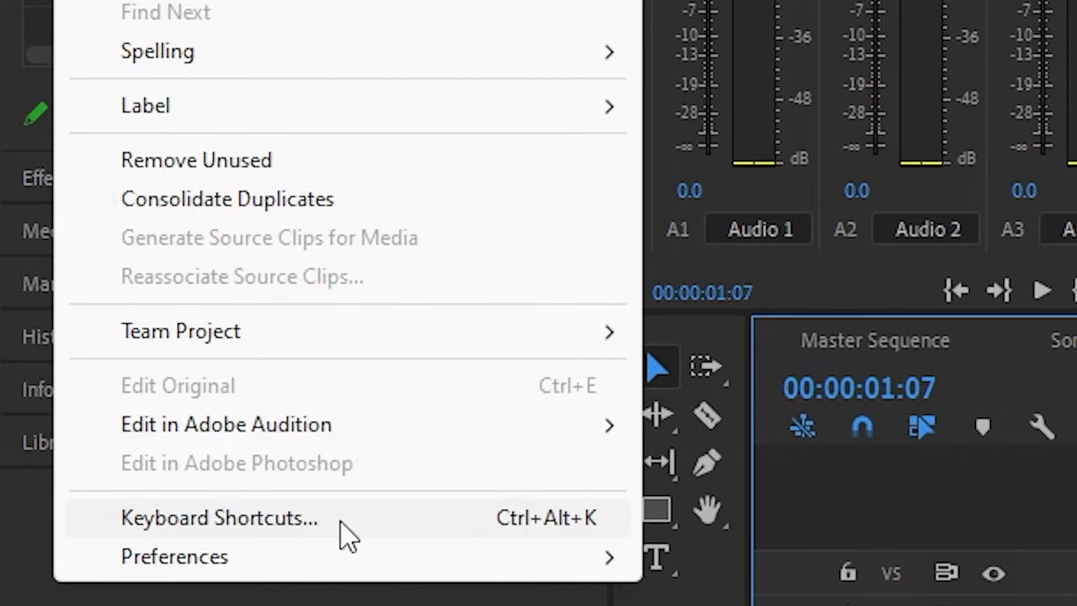
pyautogui.click(220, 518)
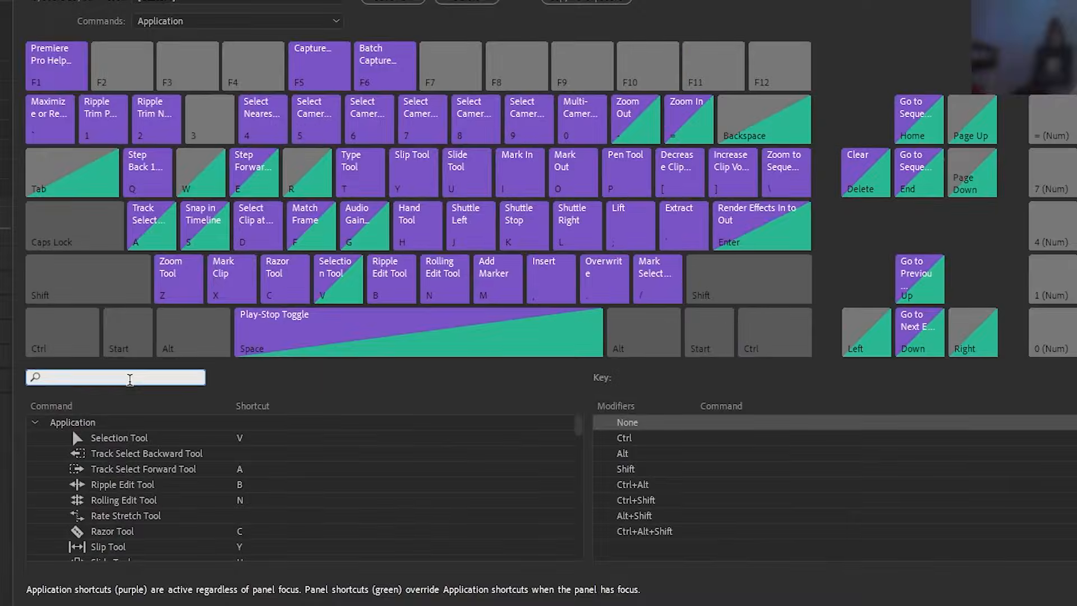
pyautogui.write('audio')
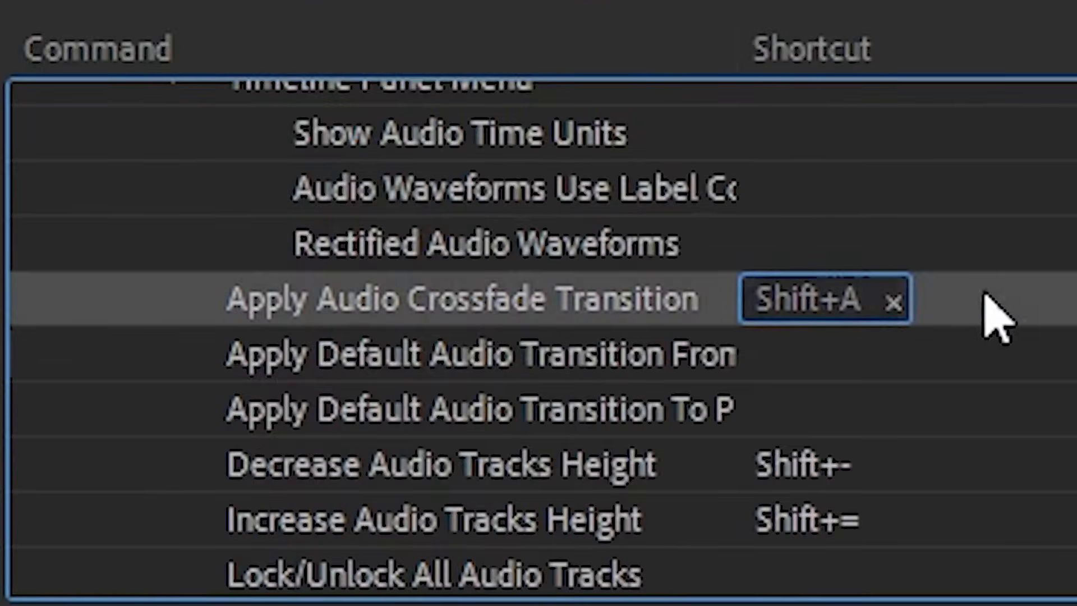
pyautogui.moveTo(831, 323)
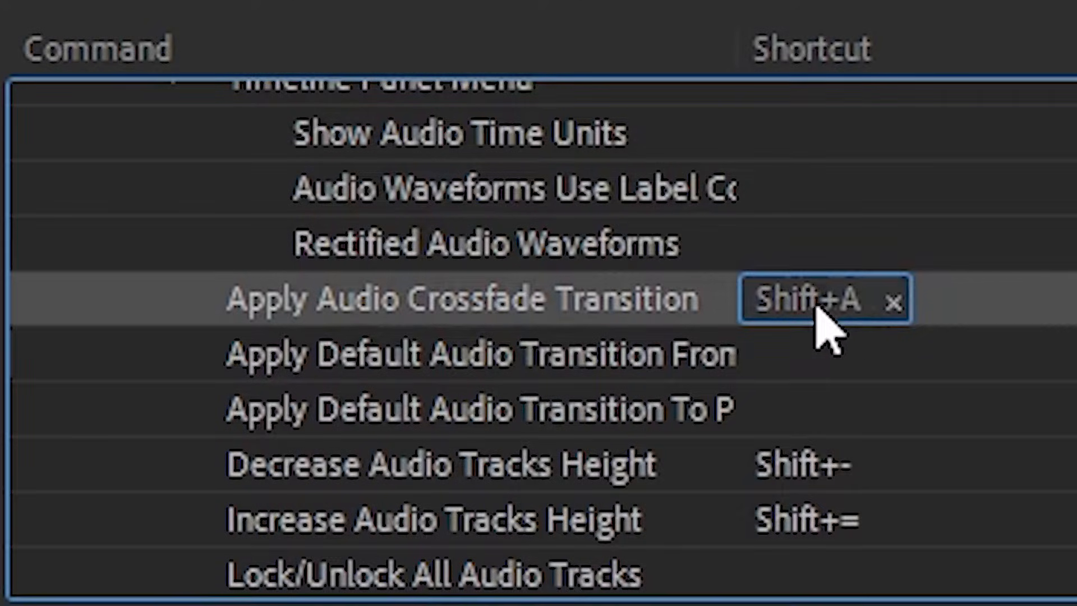
pyautogui.moveTo(404, 350)
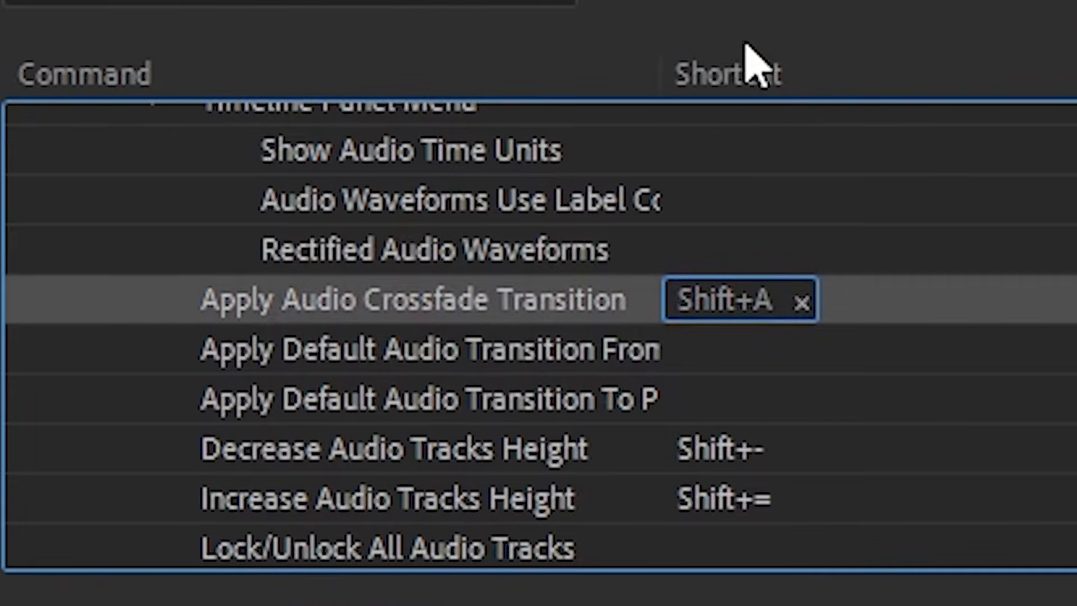
pyautogui.moveTo(751, 336)
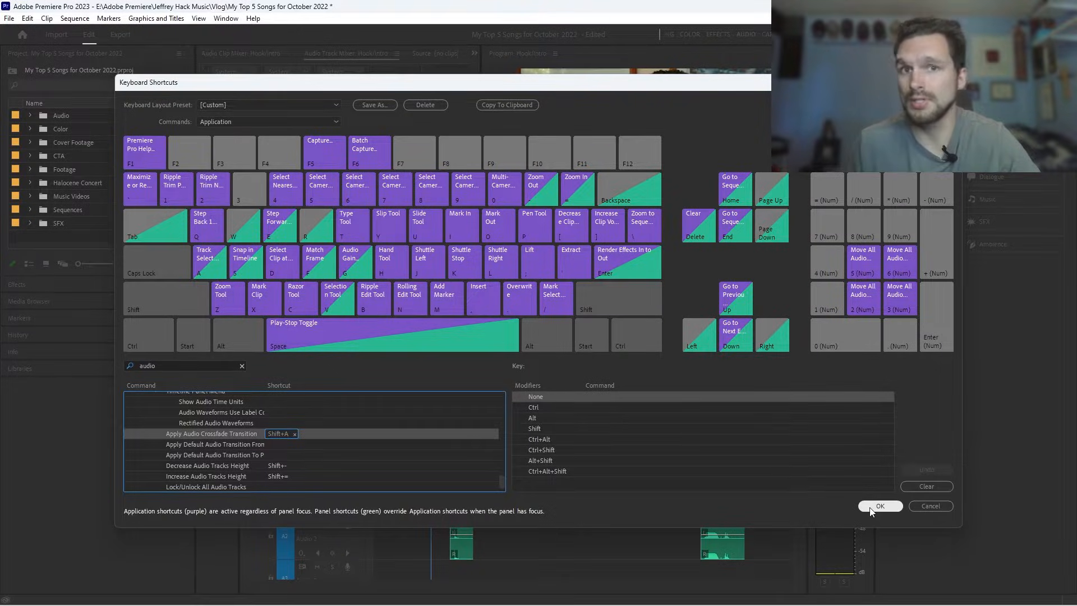
pyautogui.click(880, 506)
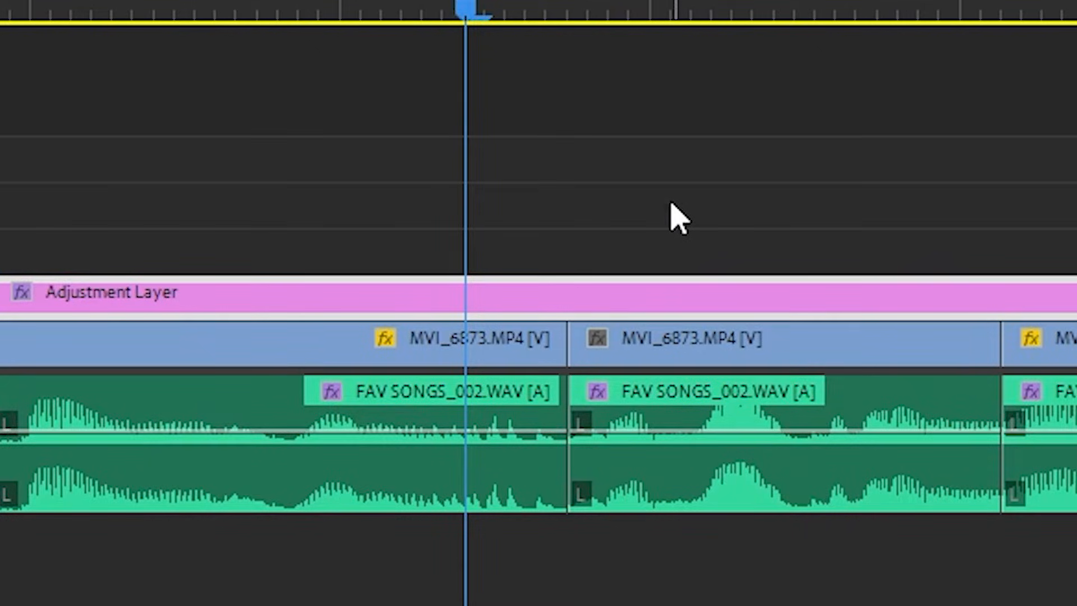
pyautogui.moveTo(679, 210)
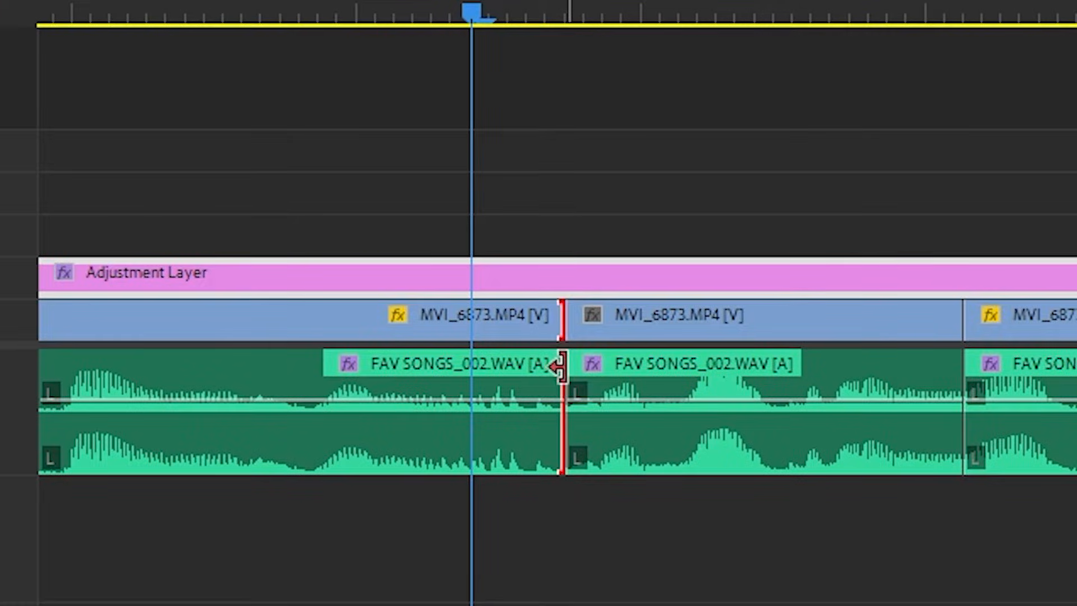
pyautogui.moveTo(602, 364)
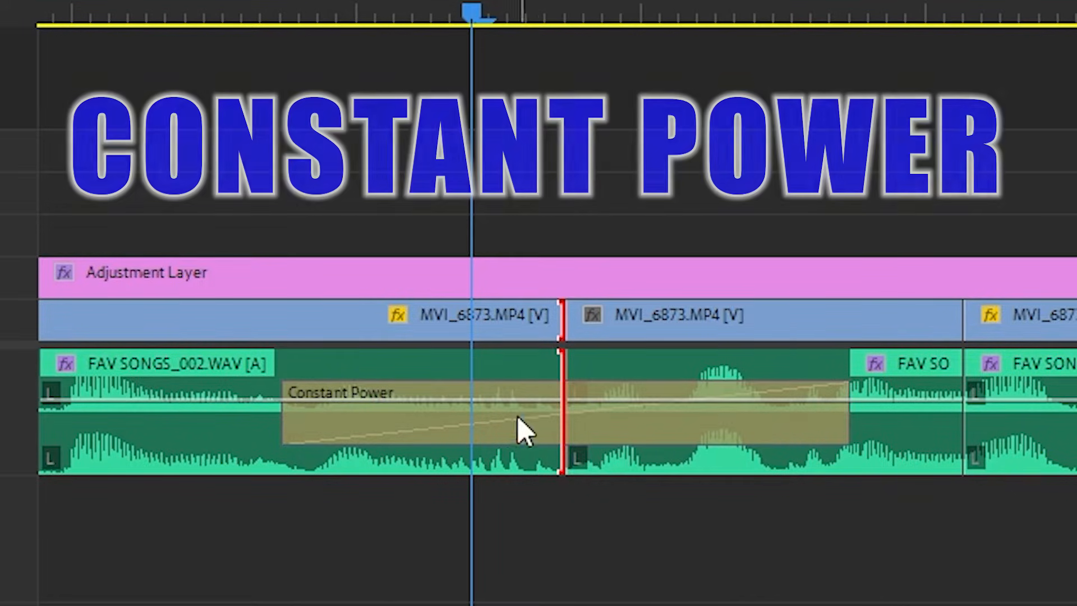
pyautogui.moveTo(714, 418)
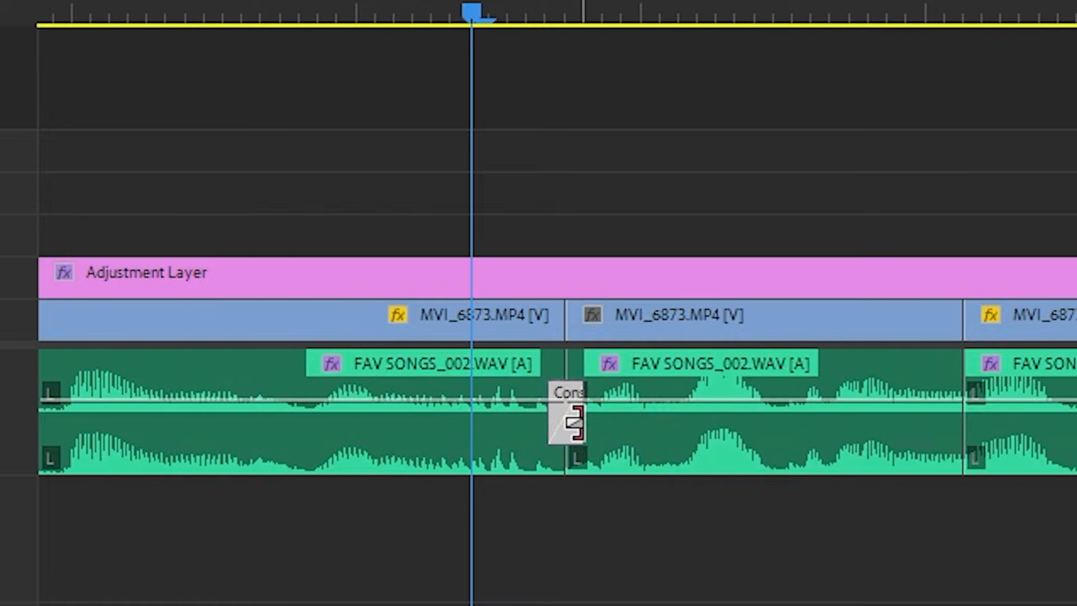
# Step: Add a Constant Power crossfade at the cut between the two FAV SONGS_002.WAV clips
pyautogui.click(223, 13)
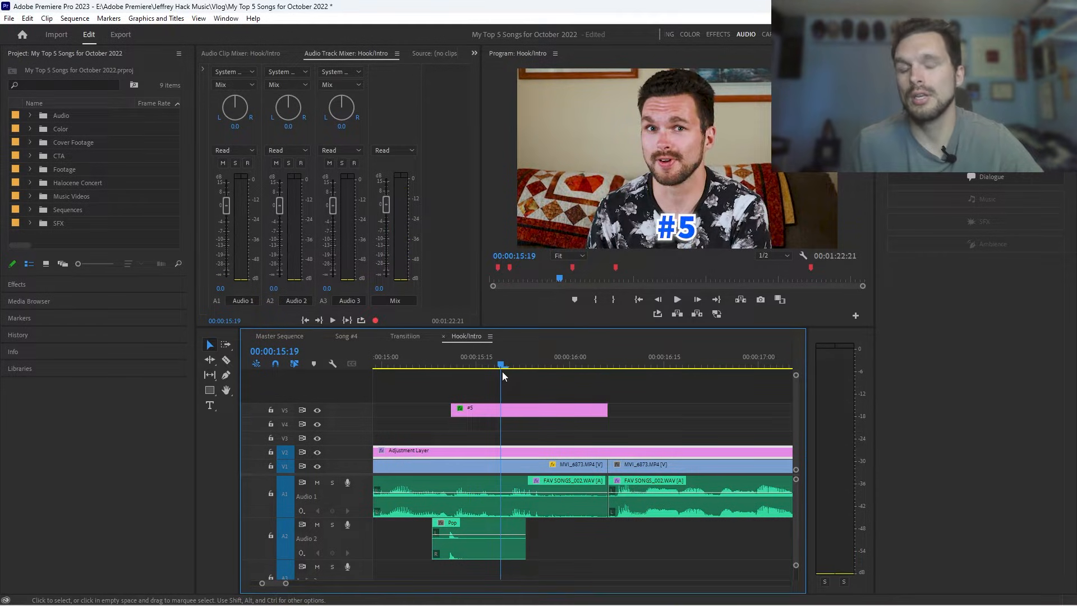
pyautogui.click(675, 298)
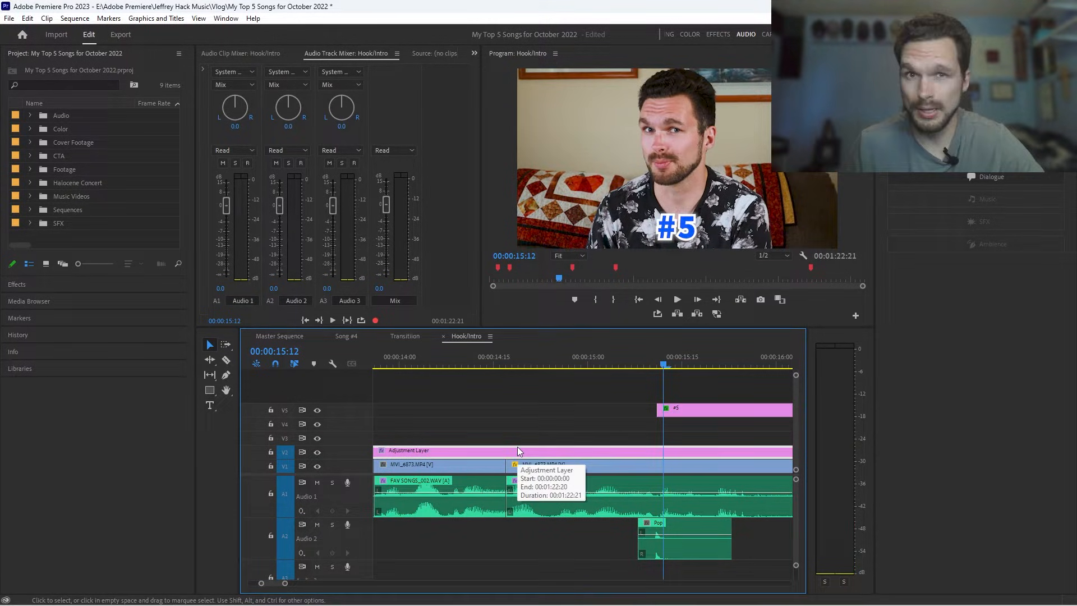
pyautogui.hscroll(3)
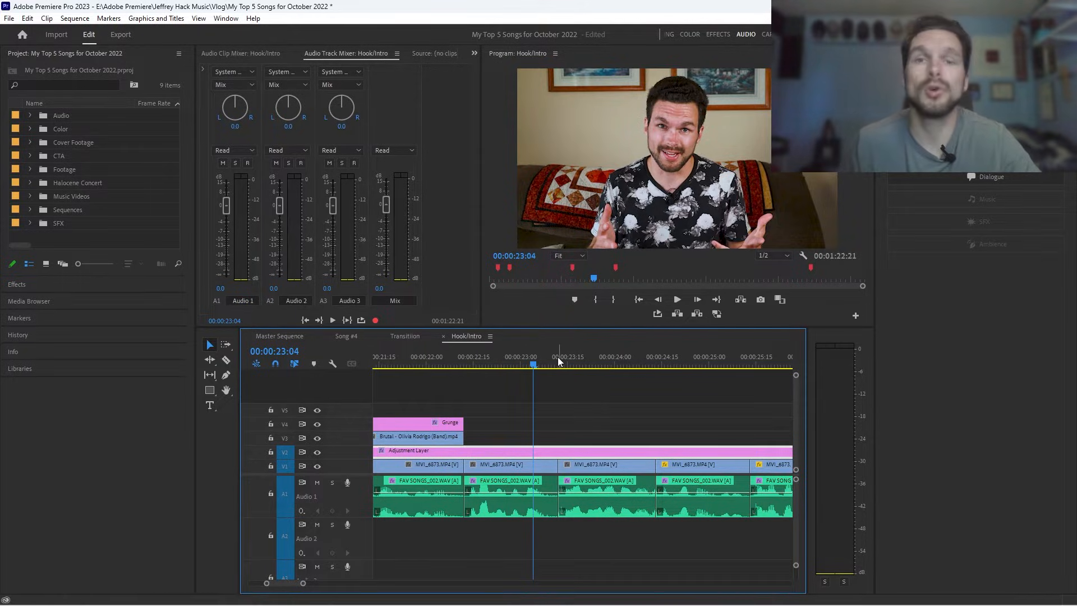
# Step: Add a Constant Power crossfade at the song-clip cut near 00:00:23:11 with Shift+A
pyautogui.click(555, 357)
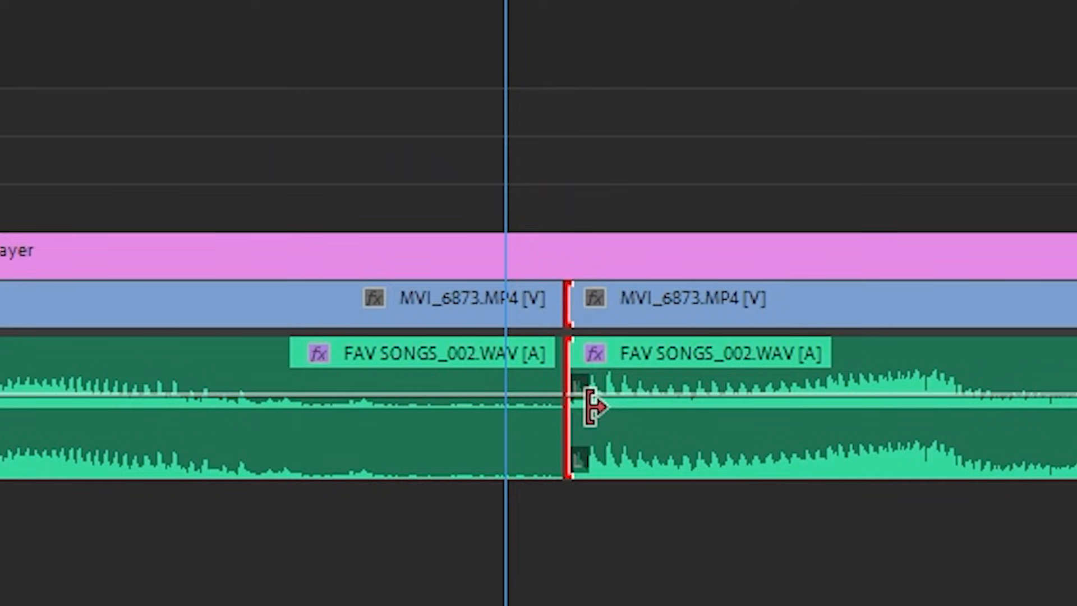
pyautogui.press('shift+a')
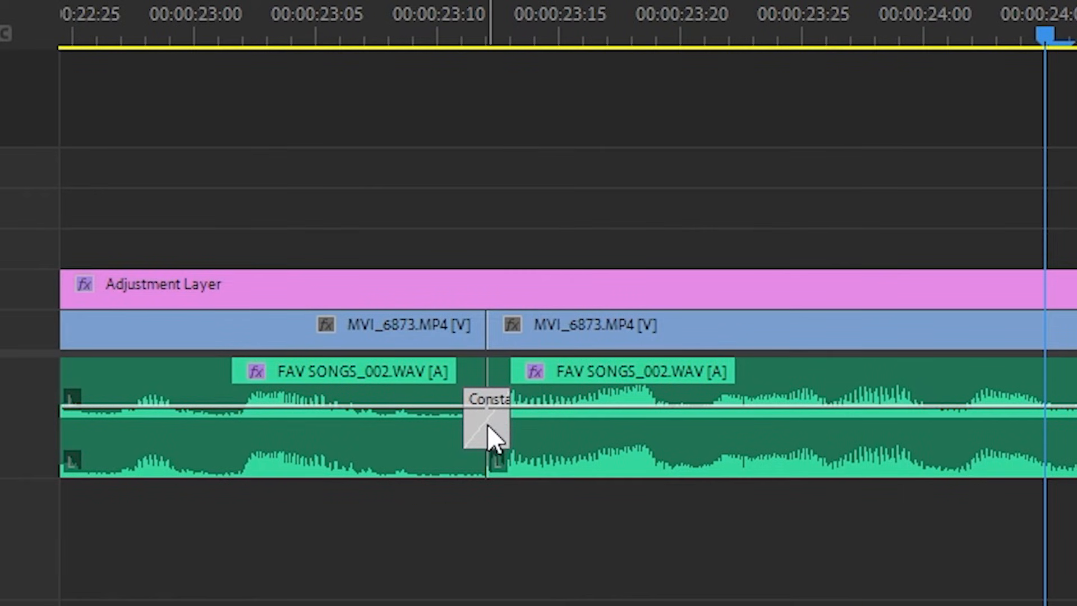
# Step: Reset the crossfade's duration via Set Transition Duration so it spans about 00:00:23:09–23:13
pyautogui.rightClick(488, 426)
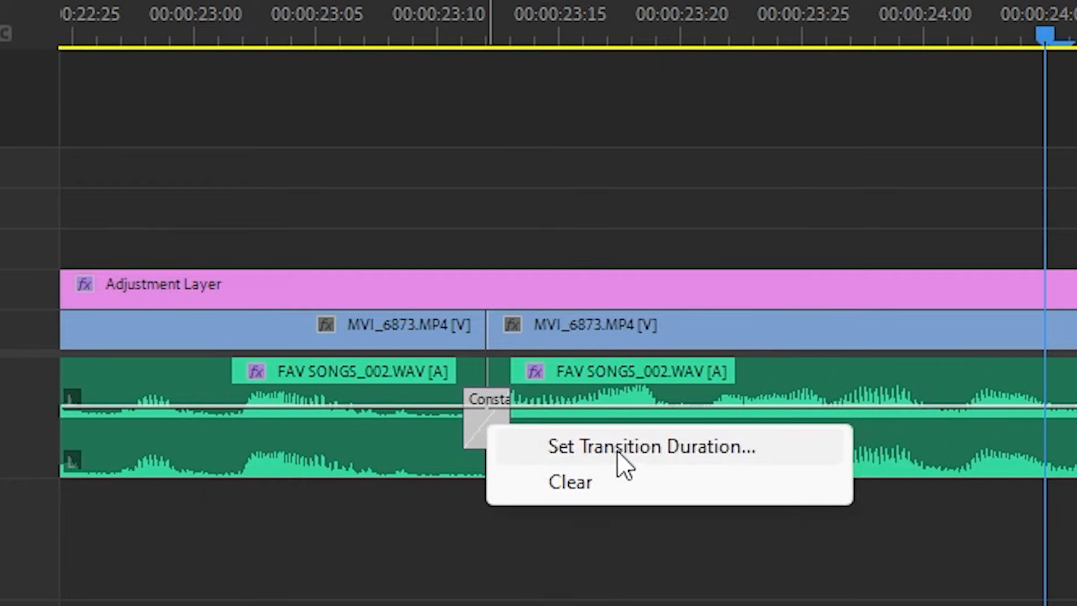
pyautogui.click(652, 446)
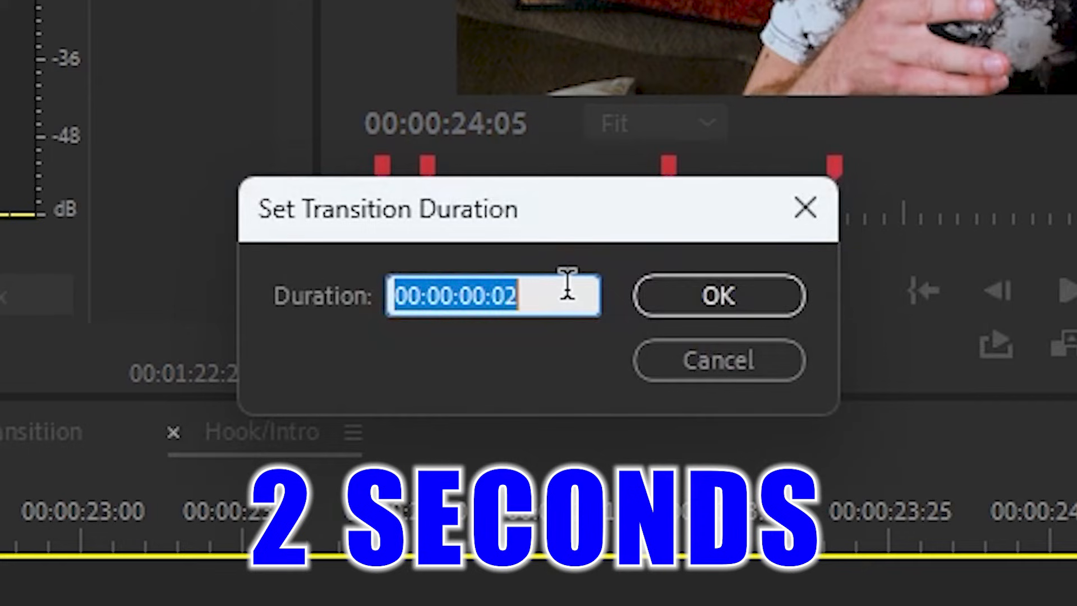
pyautogui.click(716, 295)
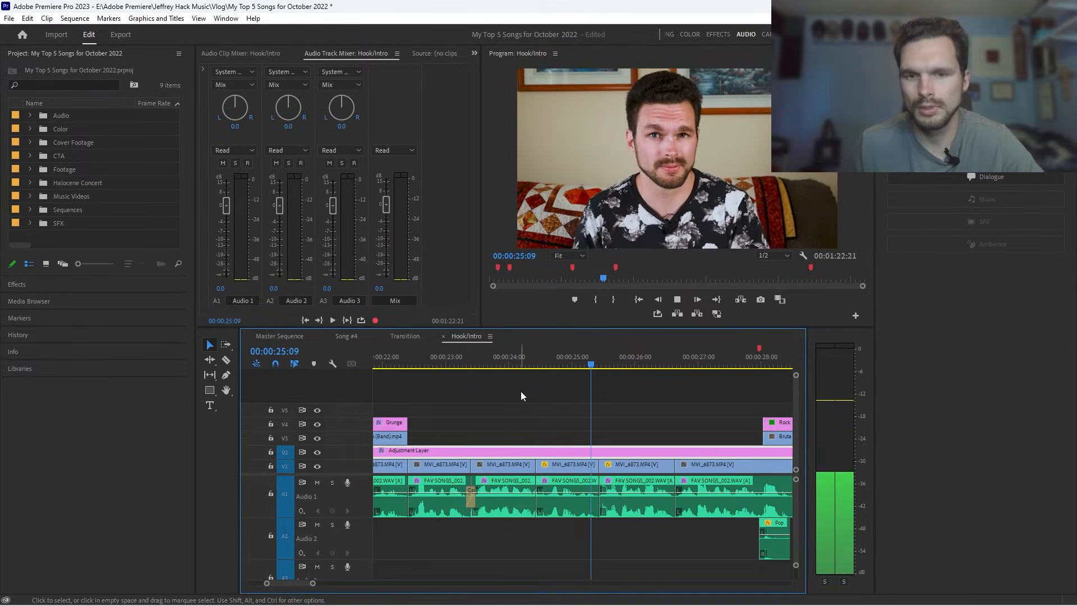
pyautogui.click(470, 356)
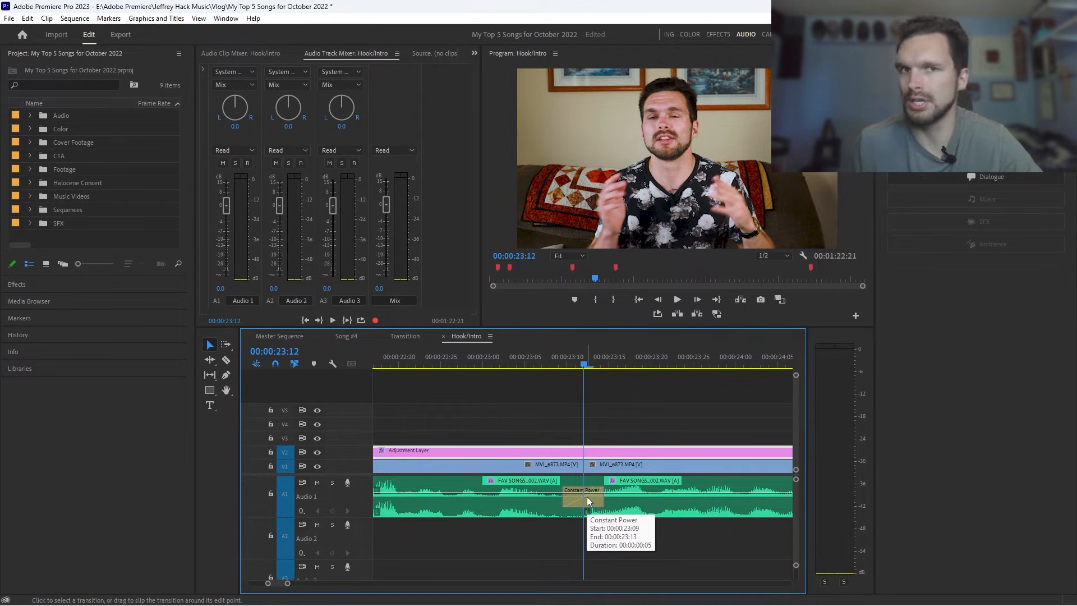
# Step: Park the playhead just before the crossfade and save the project
pyautogui.click(567, 363)
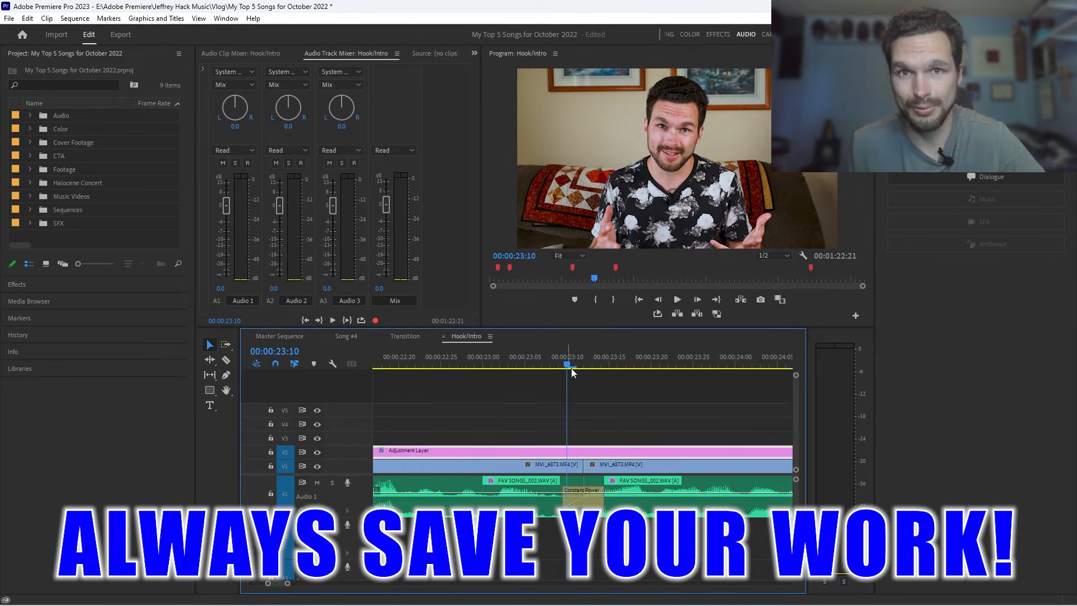
pyautogui.press('ctrl+s')
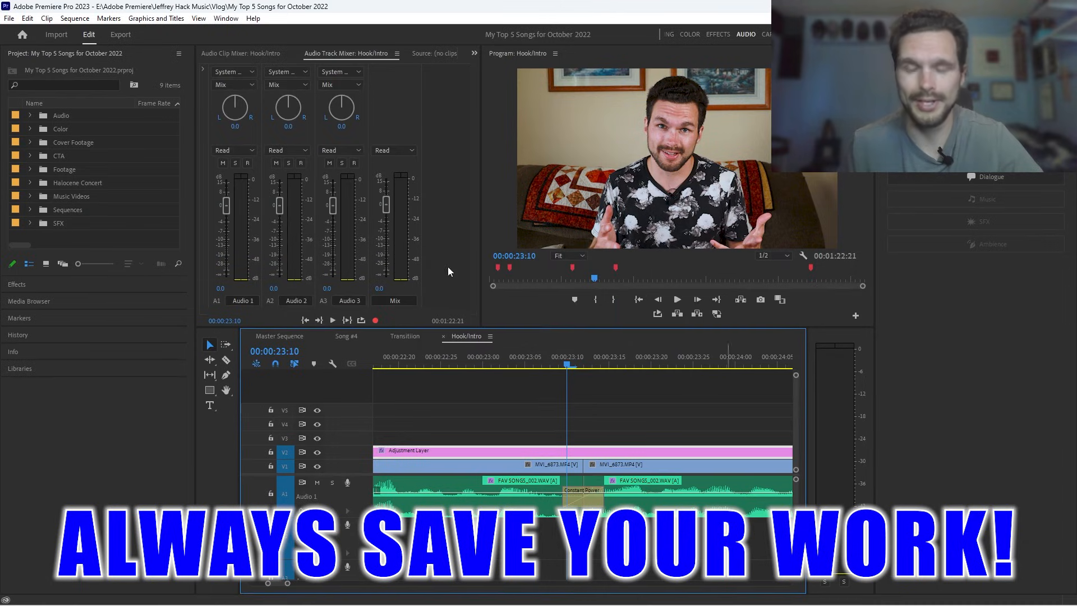